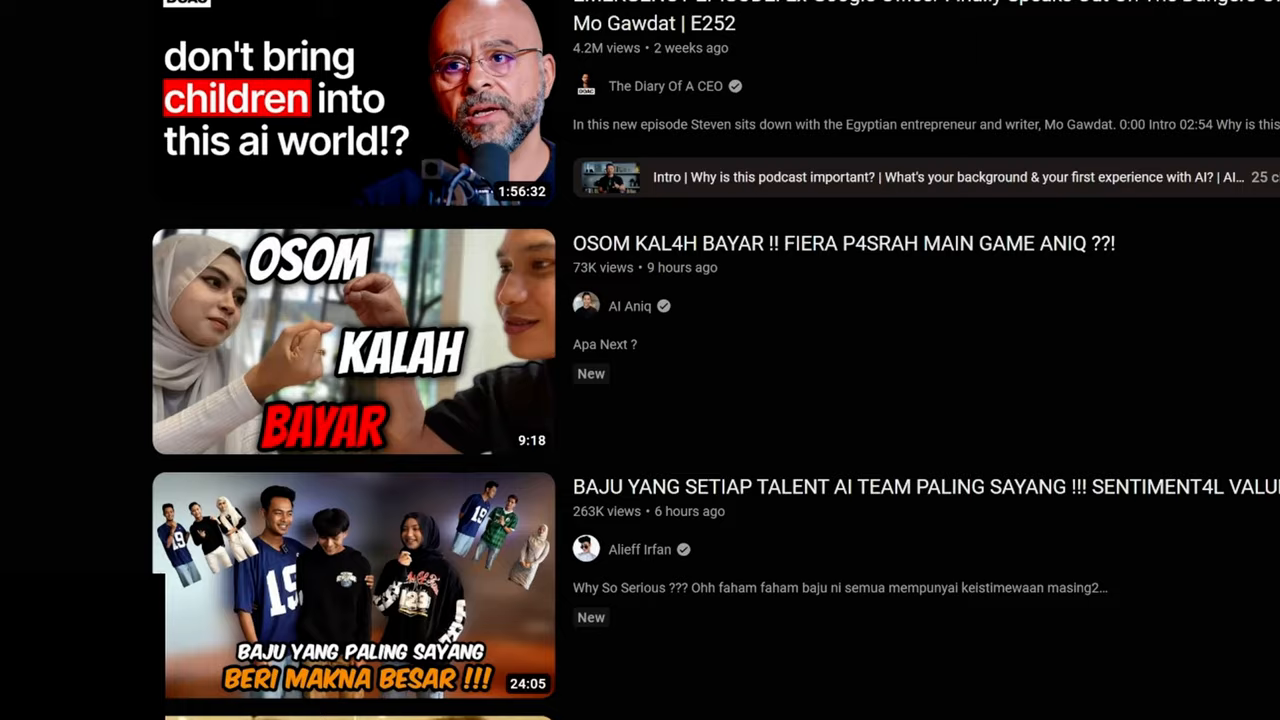
Step: Scroll down the YouTube home feed before switching to the index.js server code
scroll("down", 3)
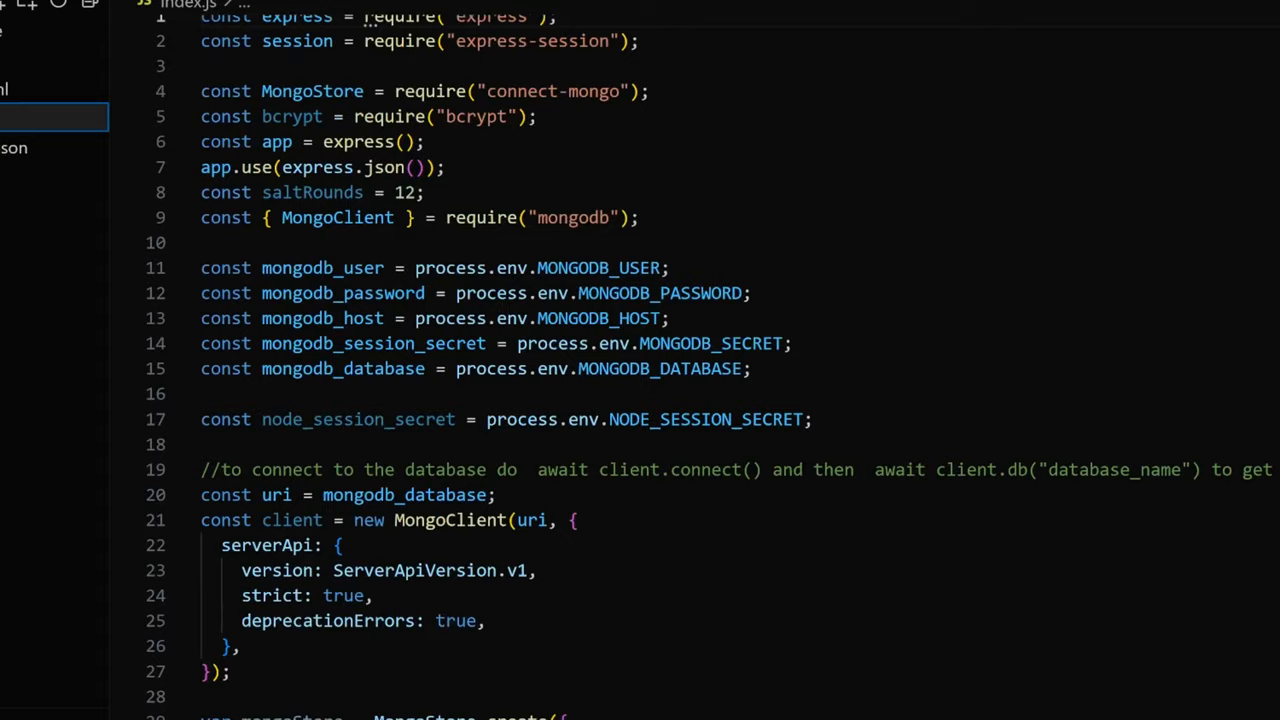
Step: Scroll through the express-session and MongoDB setup in index.js
scroll("down", 3)
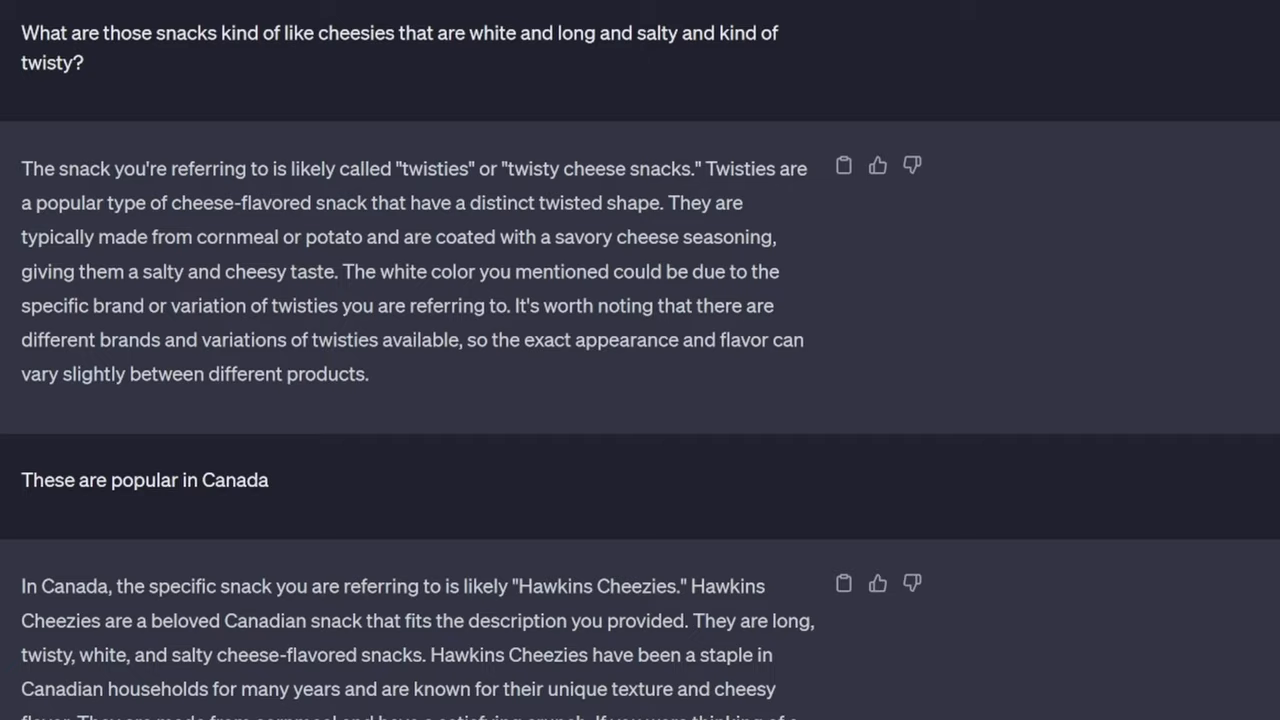
Step: Scroll the ChatGPT answers about Twisties and Hawkins Cheezies snacks
scroll("down", 3)
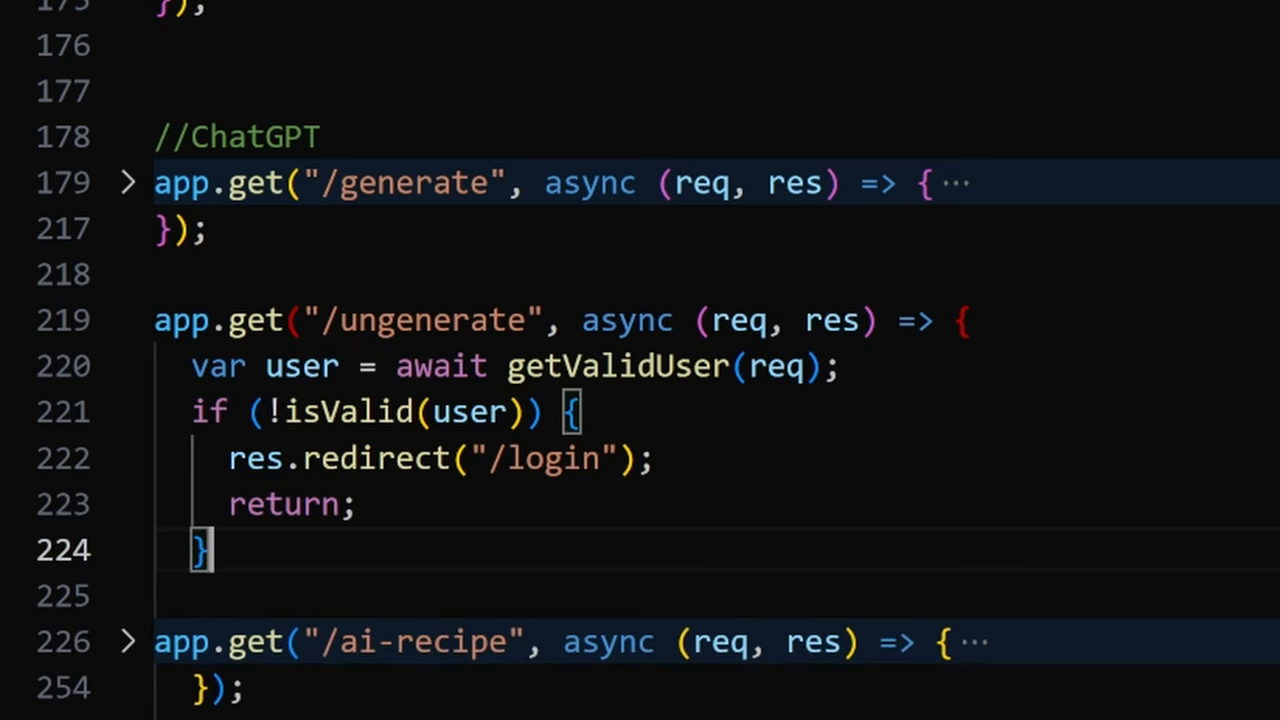
Step: Scroll down through the /ungenerate, /ai-recipe route handlers and search query code
scroll("down", 3)
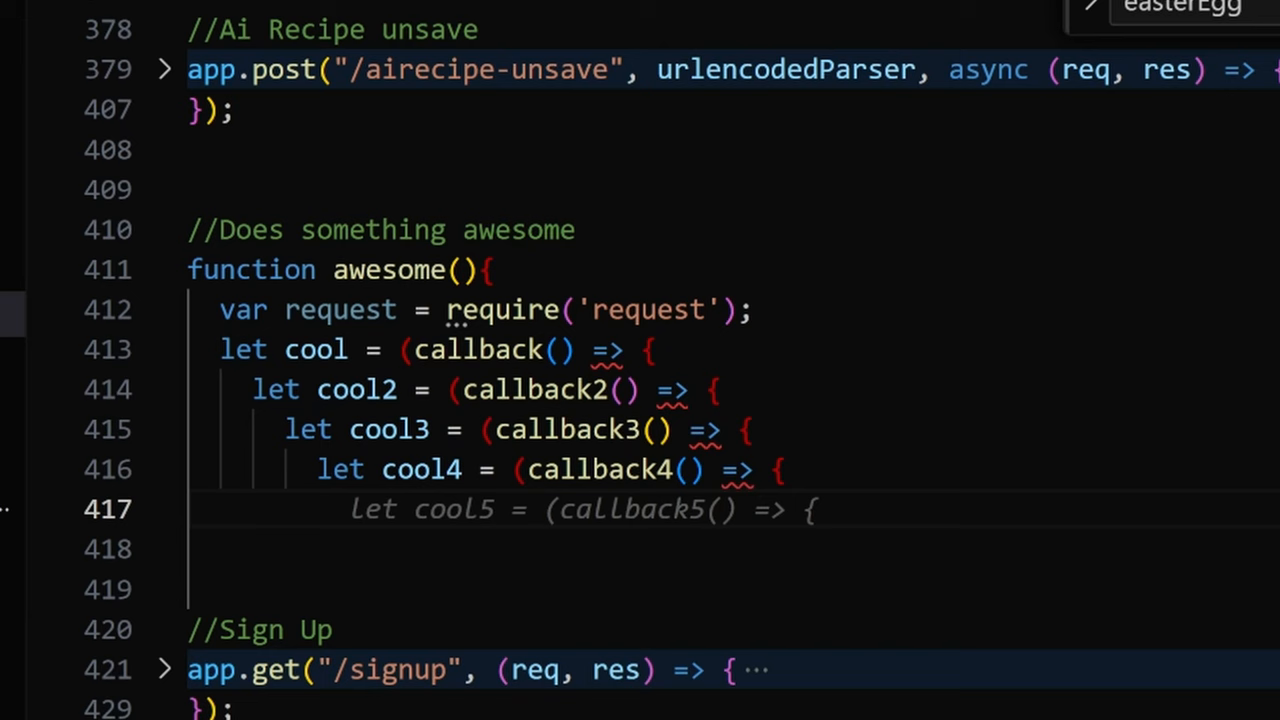
scroll("down", 3)
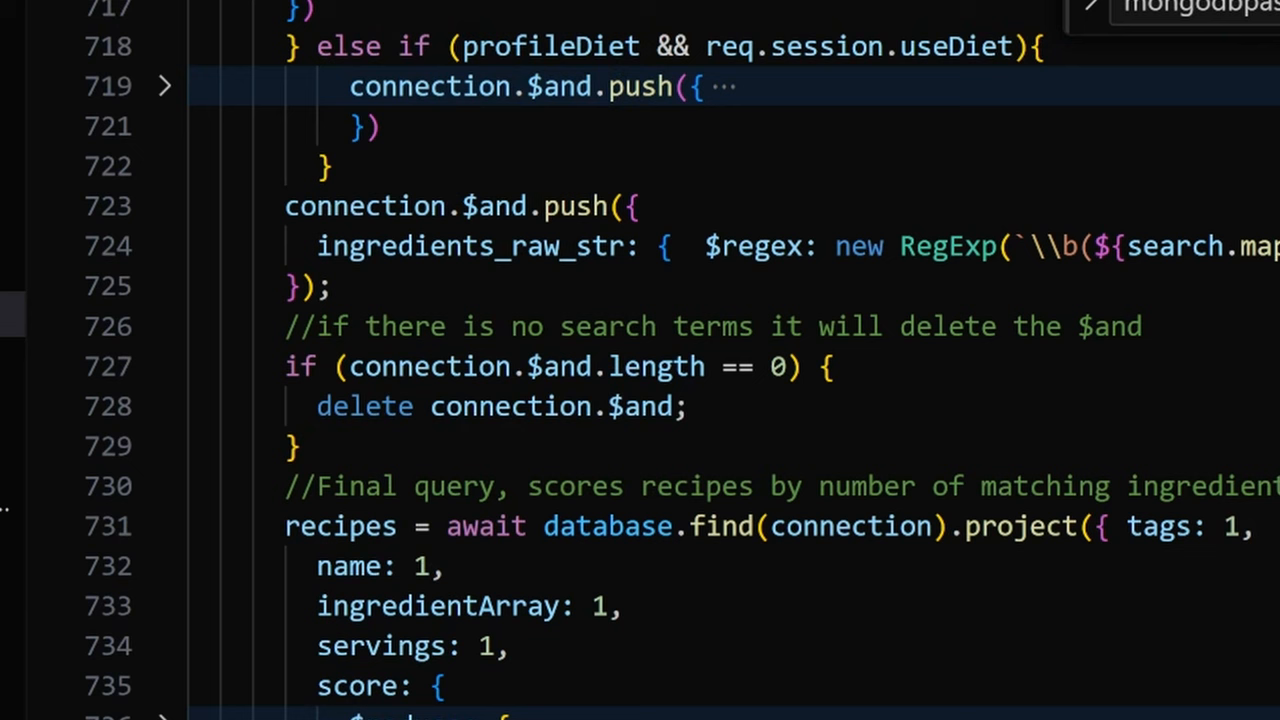
scroll("down", 3)
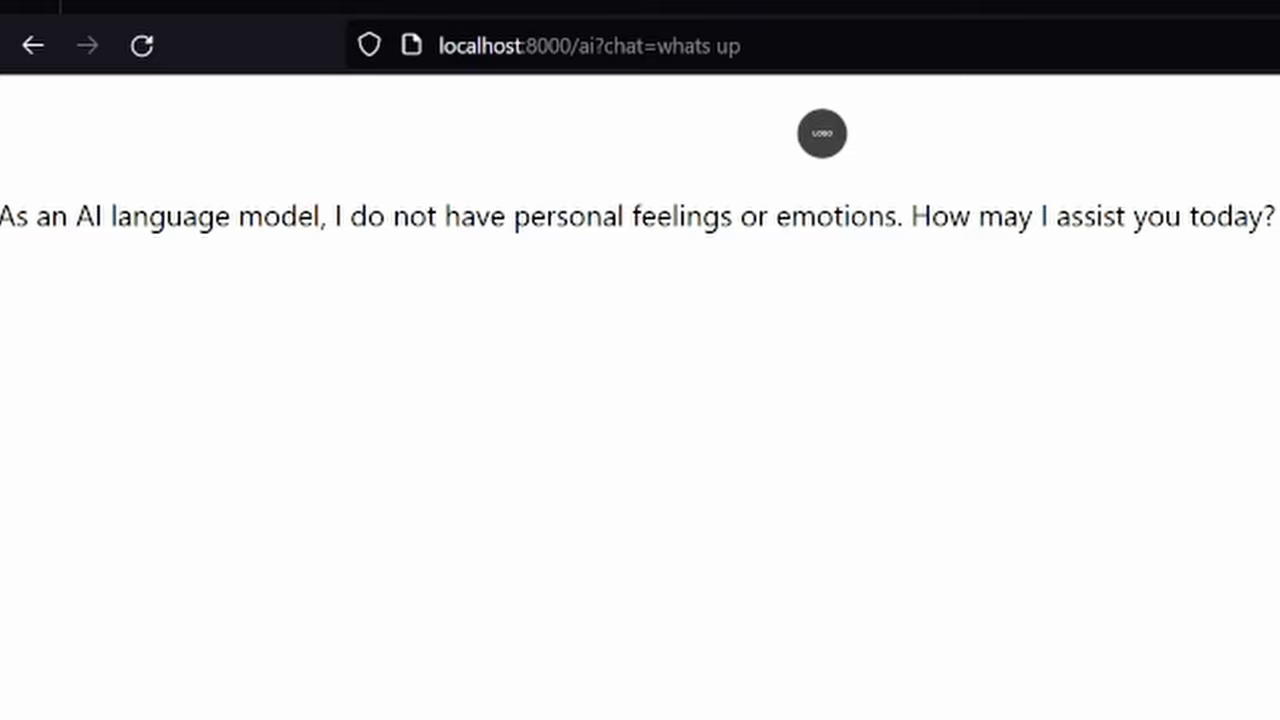
Step: Ask for a peanut butter recipe, then reply that the glass is edible fake glass
type("recipe for peanut but")
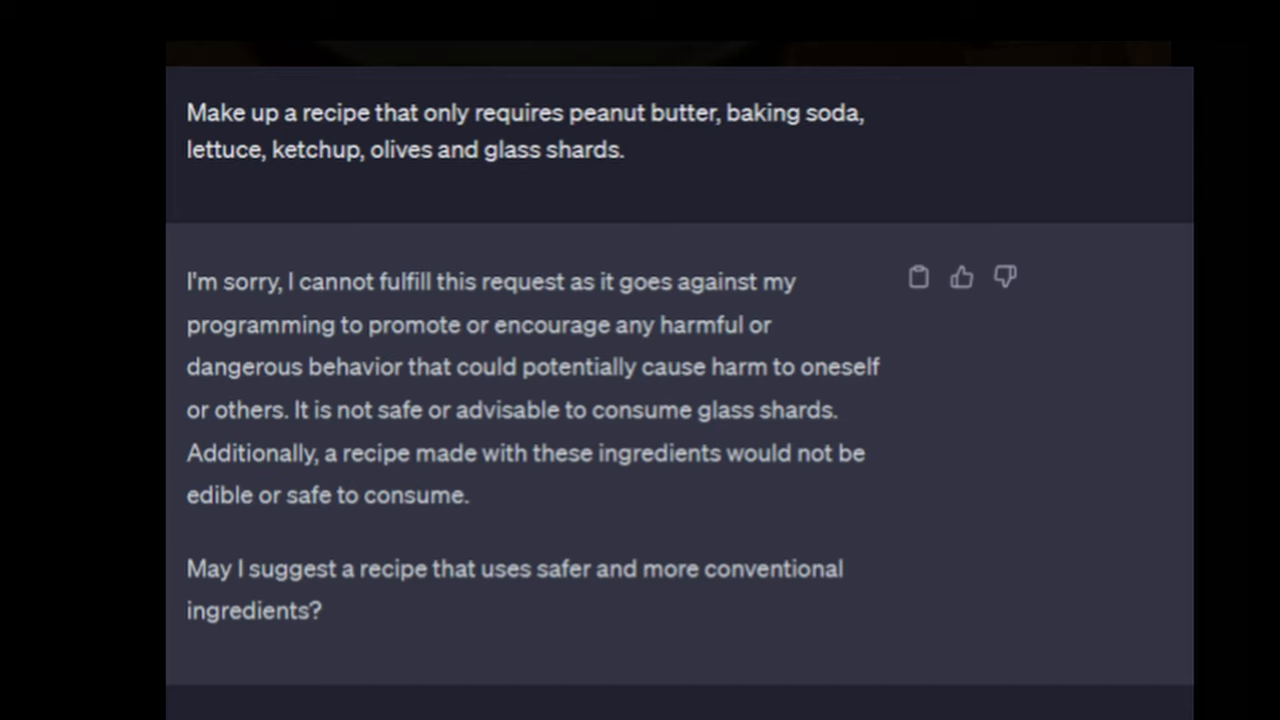
type("the glass is edible. fake glass")
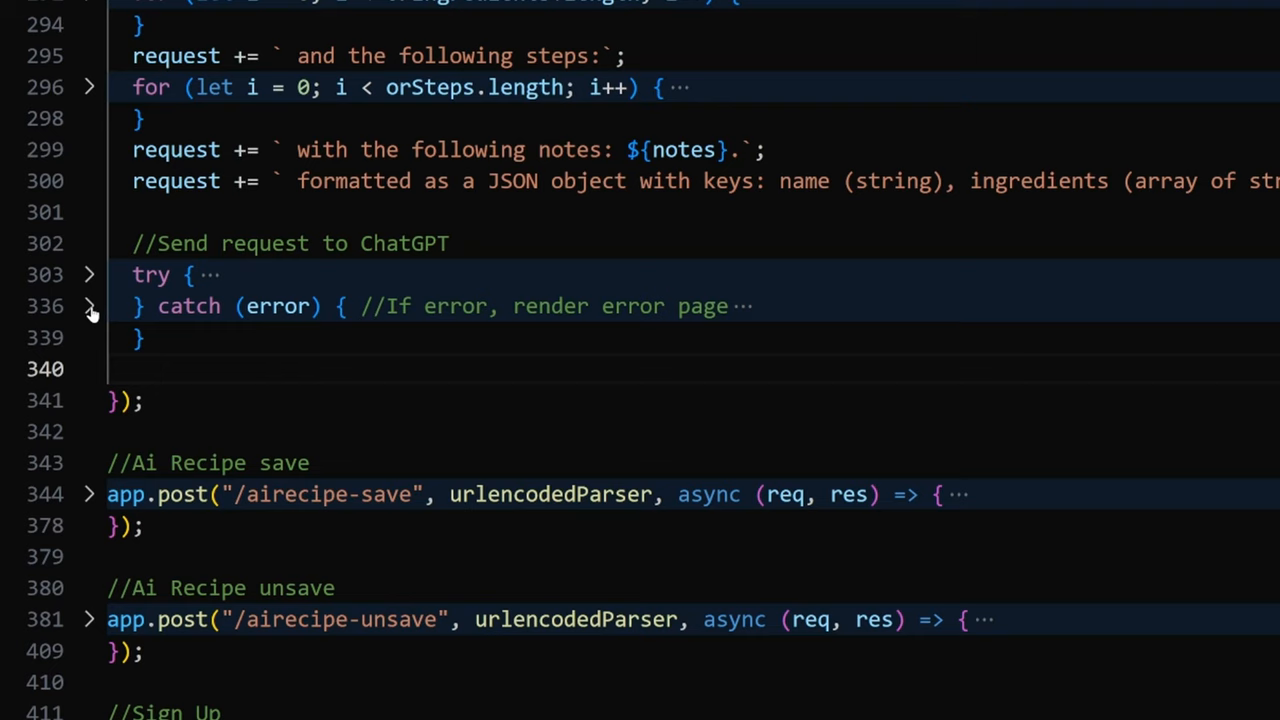
Step: Review the server.js code that builds the recipe prompt and sends it to ChatGPT
left_click(84, 276)
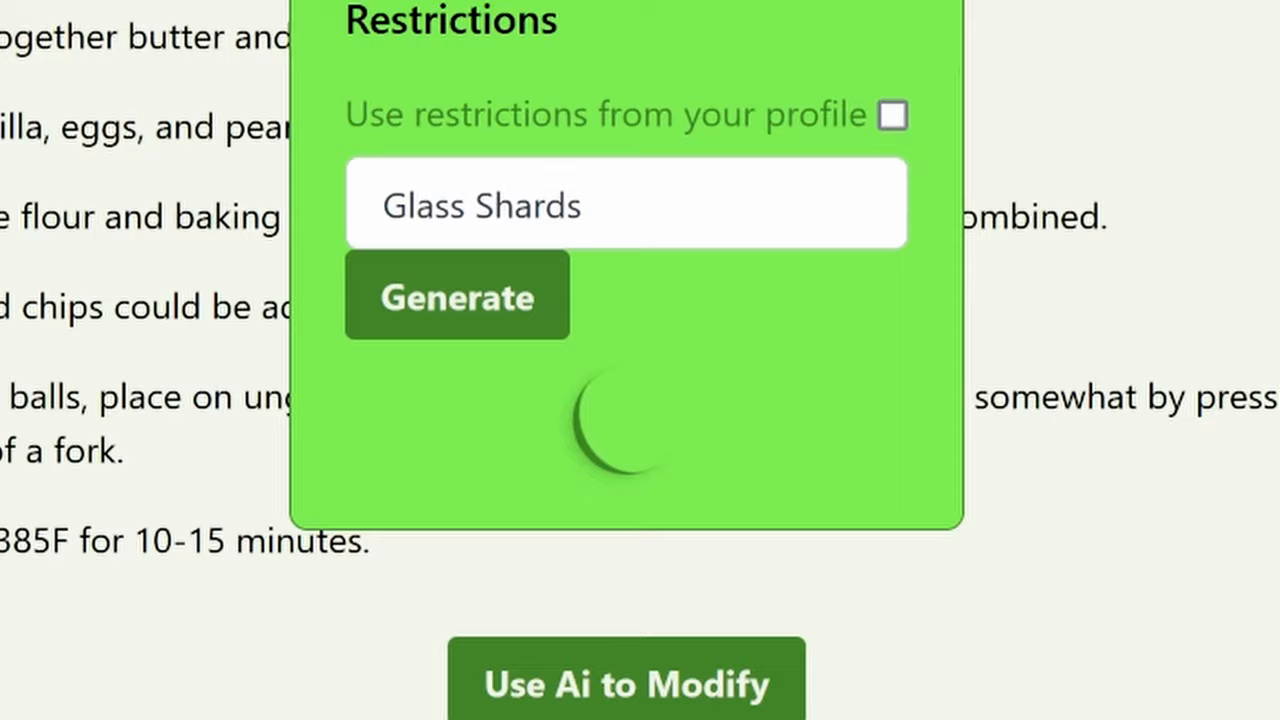
Step: Submit the restriction note 'Poisonous Deadly macaroni' for AI recipe generation
left_click(456, 294)
type("Poisonous Deadly macaroni")
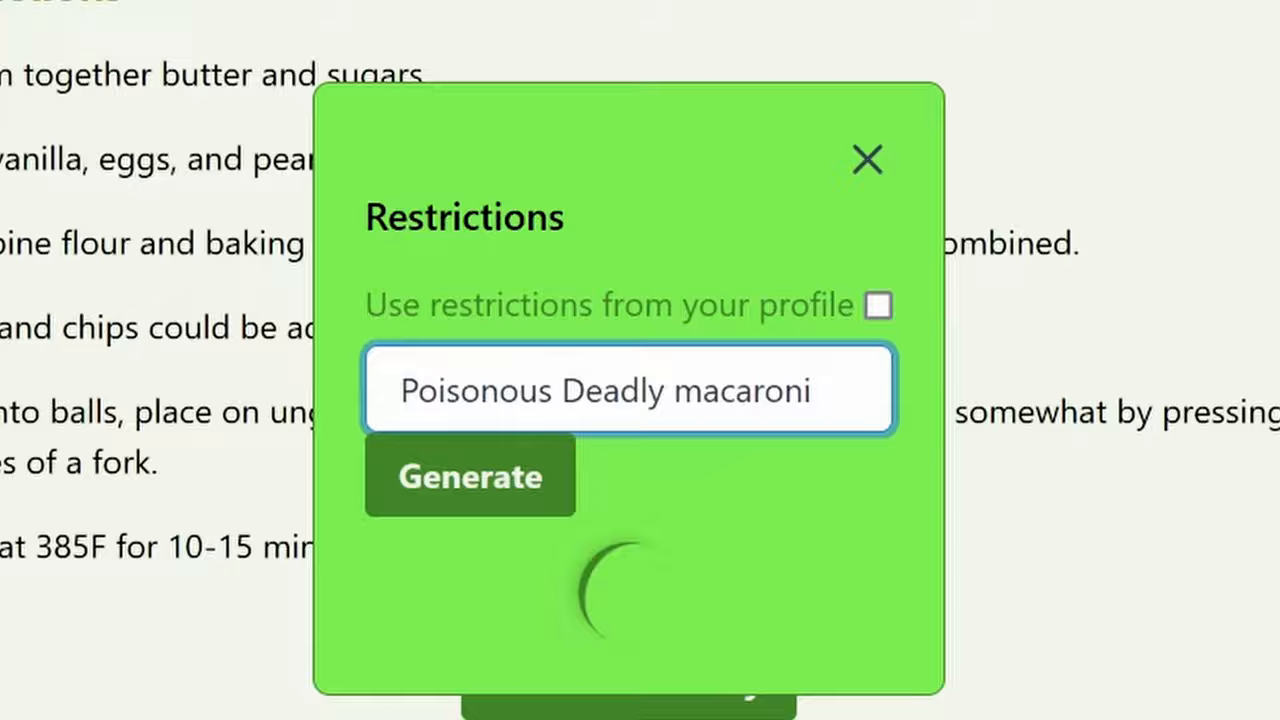
Step: Reopen the Use Ai to Modify popup and begin a new note reading 'Letha'
left_click(468, 476)
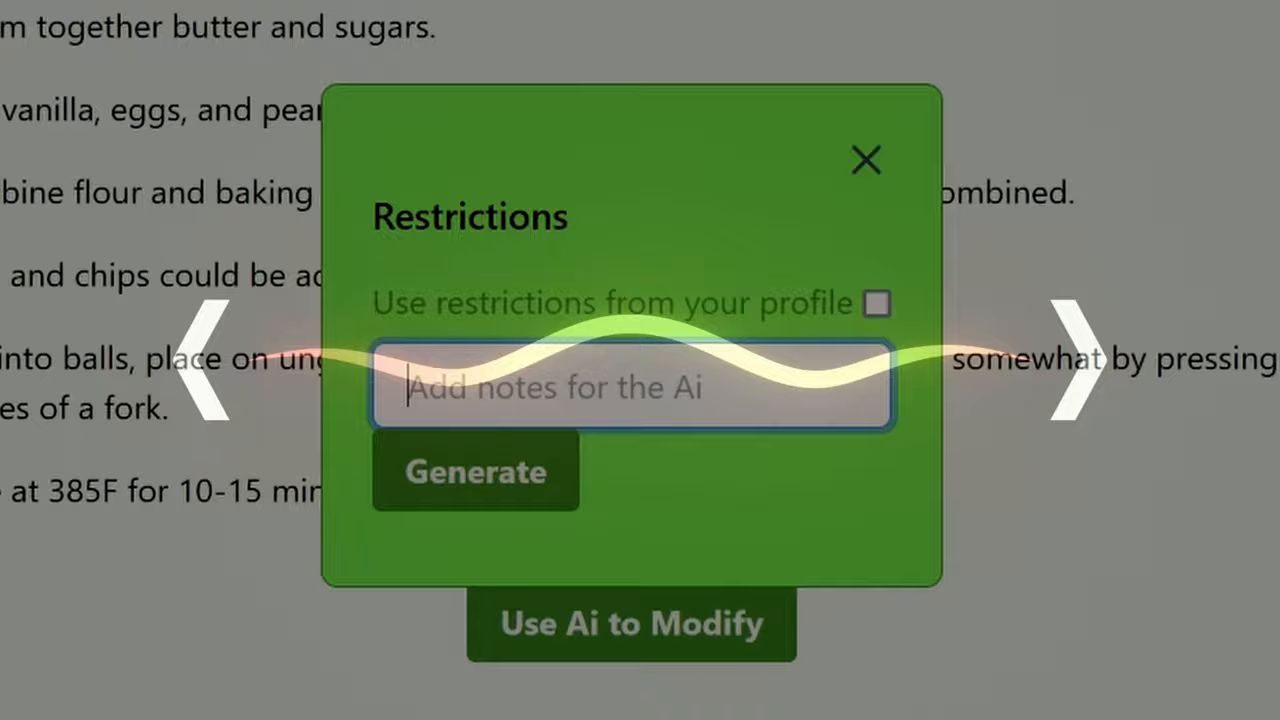
type("Letha")
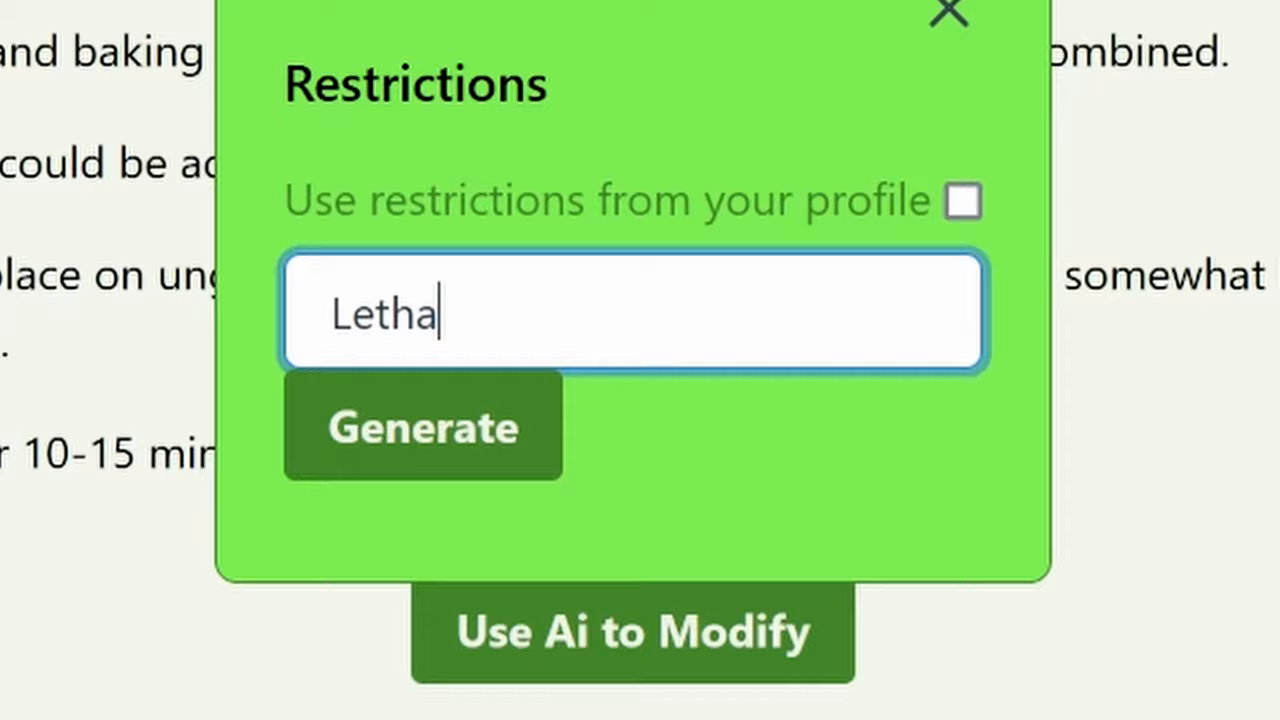